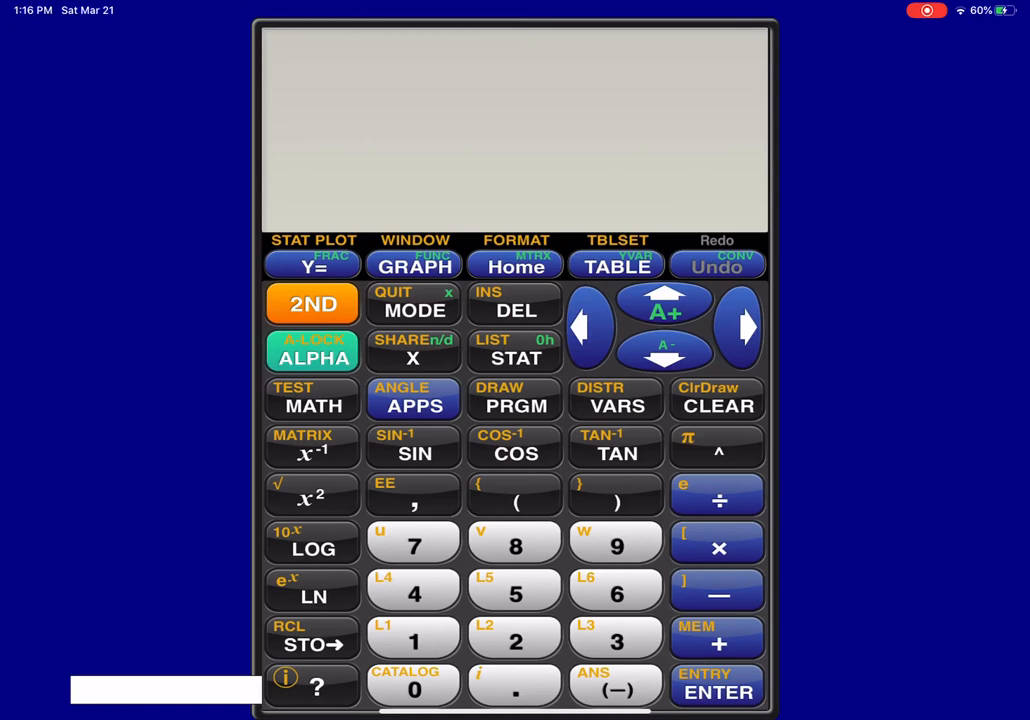
# - Insert log( as the first element of a new home-screen expression
pyautogui.click(312, 561)
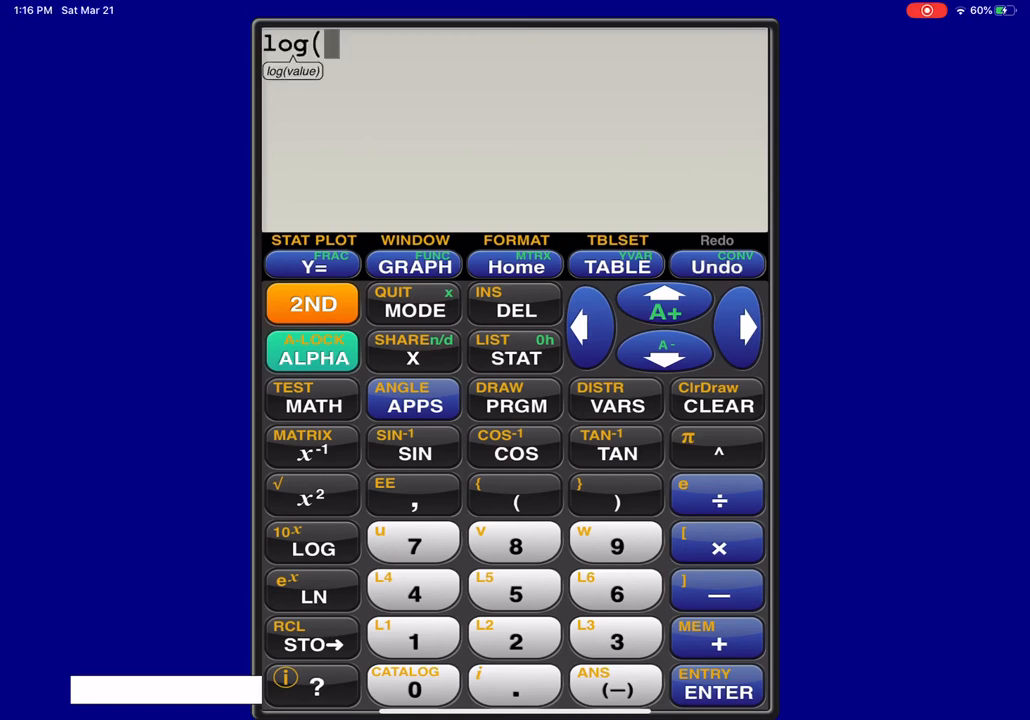